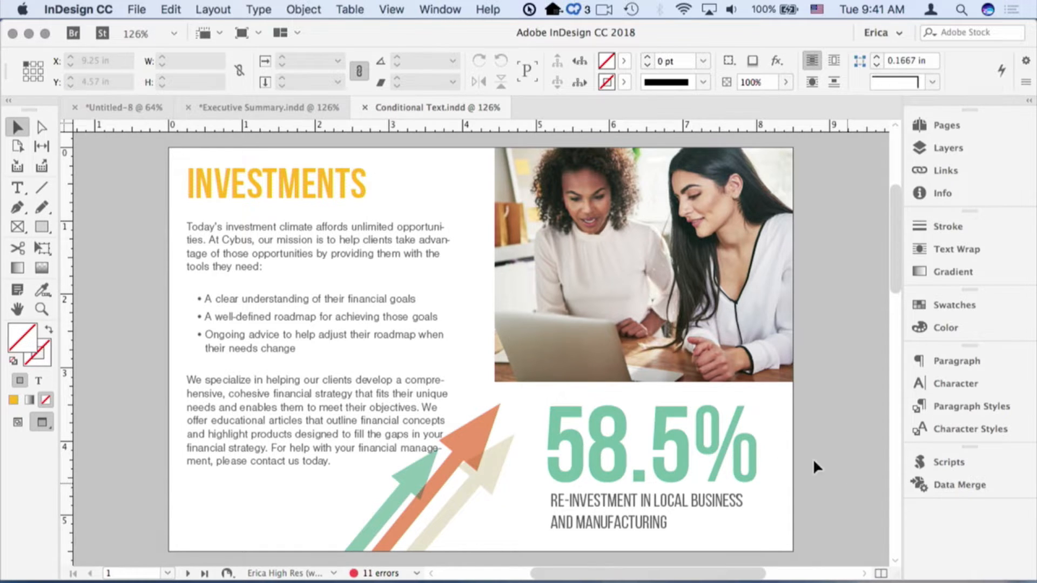
# Step: Bring up the Window menu to reach the Conditional Text panel
pyautogui.click(440, 9)
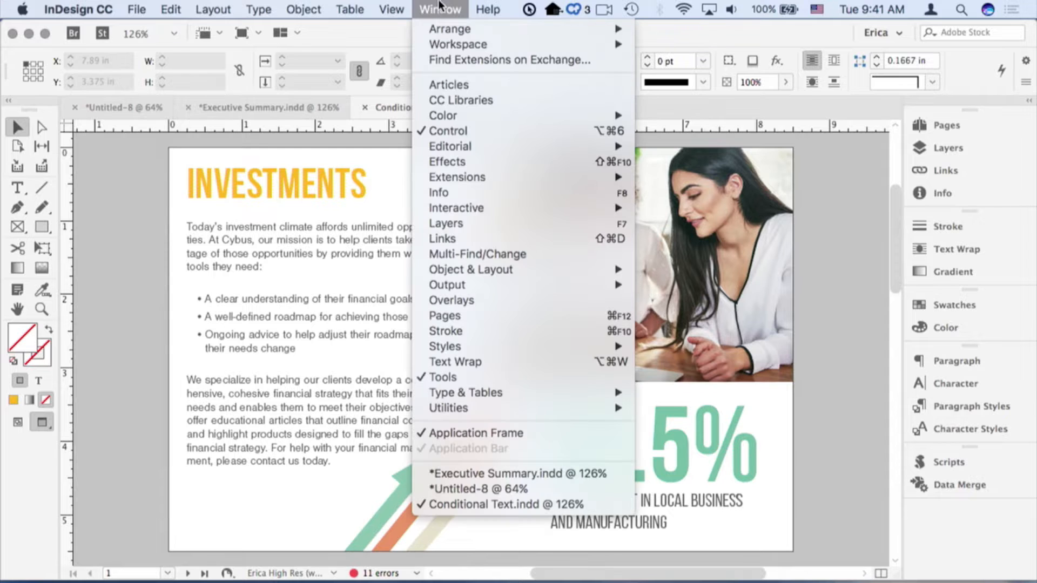
pyautogui.moveTo(499, 317)
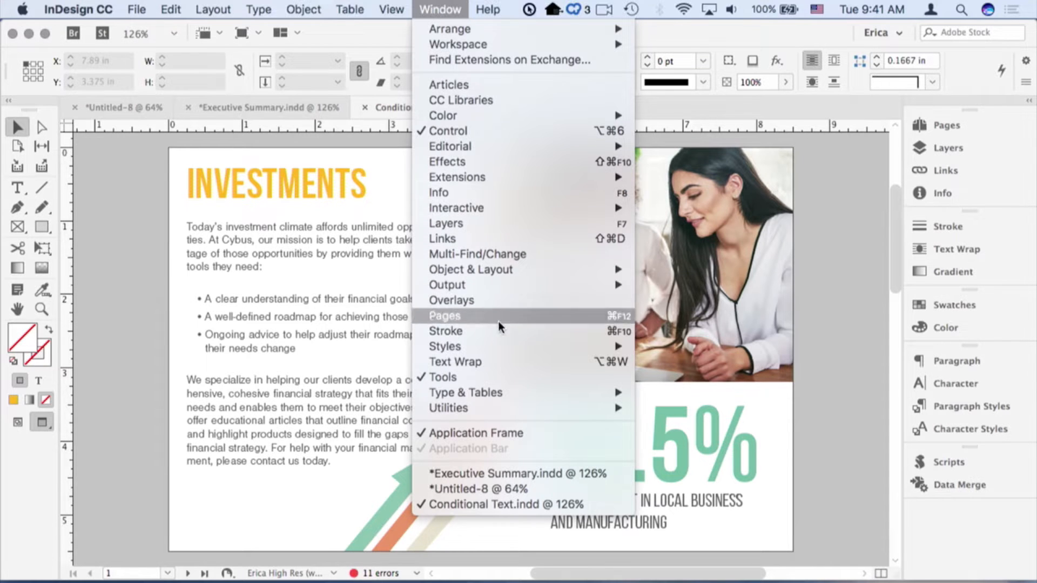
pyautogui.moveTo(449, 408)
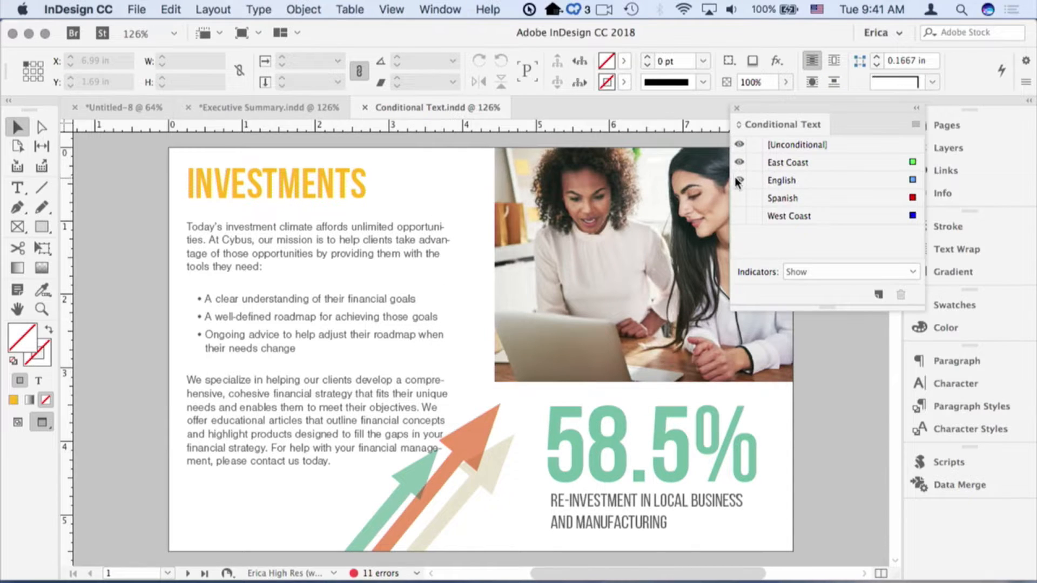
# Step: Hide English, show Spanish, then show English again so both languages run together in the frames
pyautogui.click(738, 180)
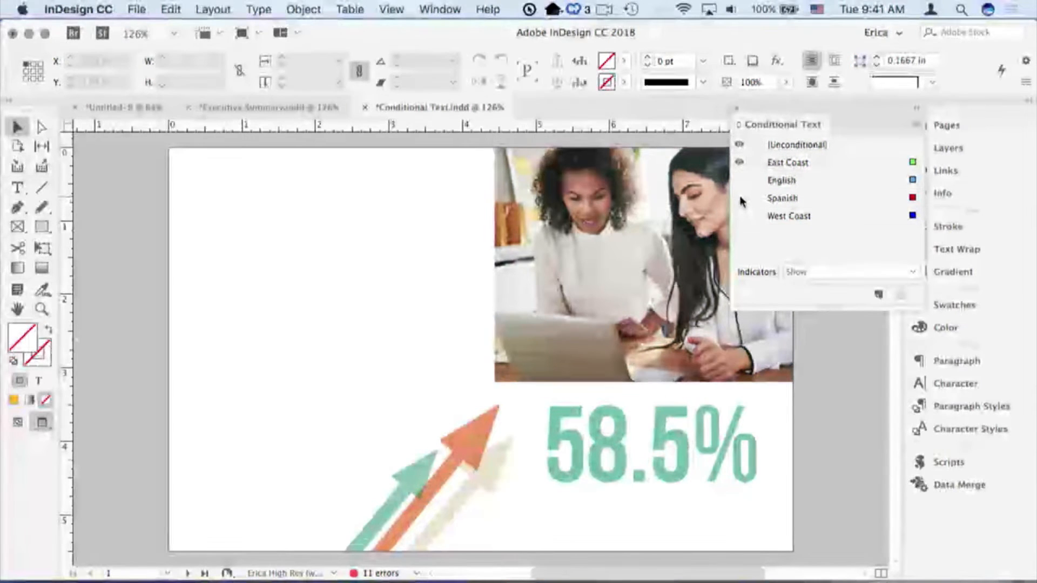
pyautogui.click(739, 199)
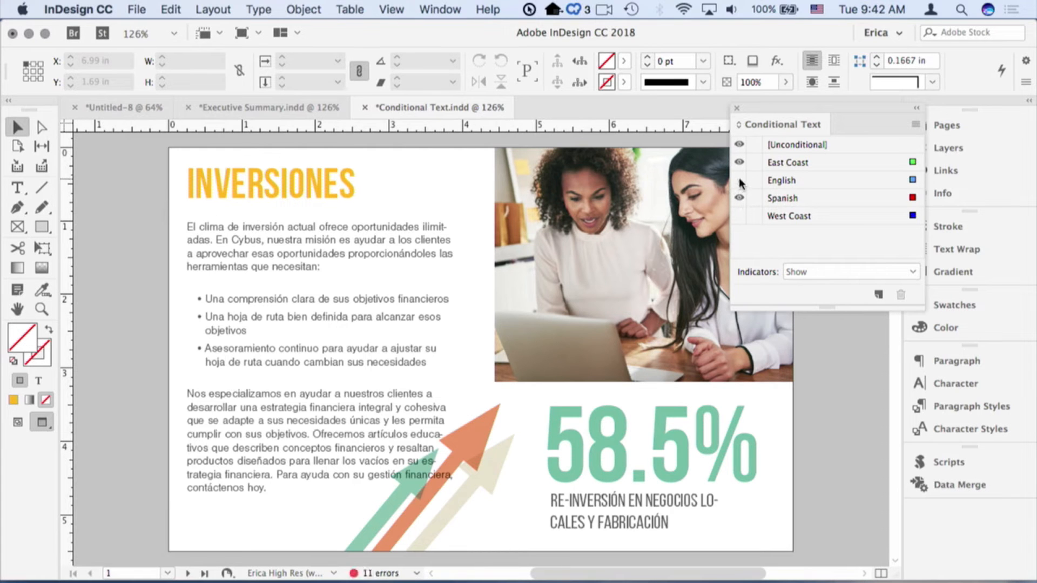
pyautogui.click(739, 180)
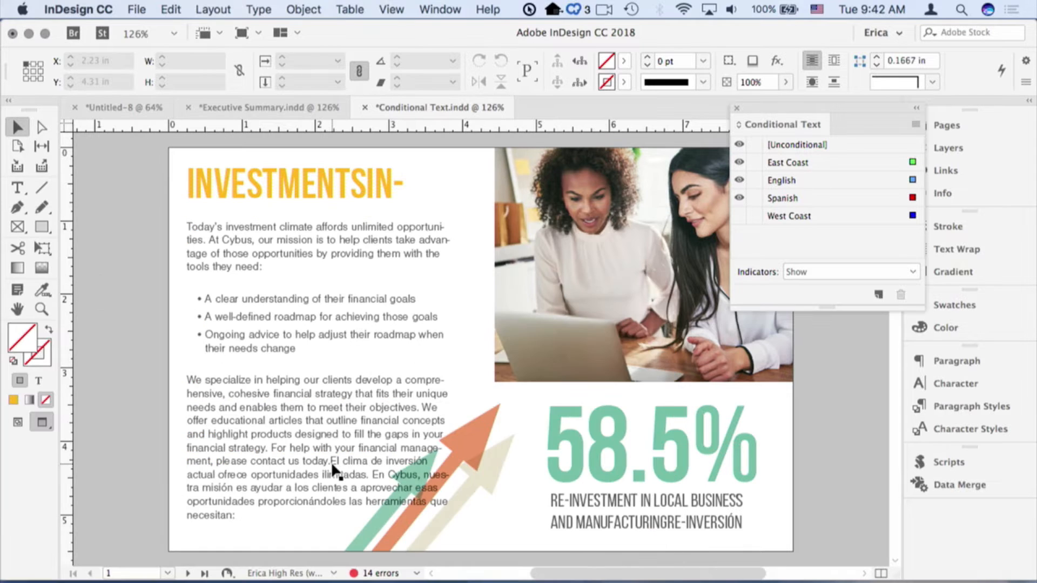
# Step: Go to page 2 with the Time Traveller story and create a new yellow condition named Condition 1
pyautogui.click(204, 573)
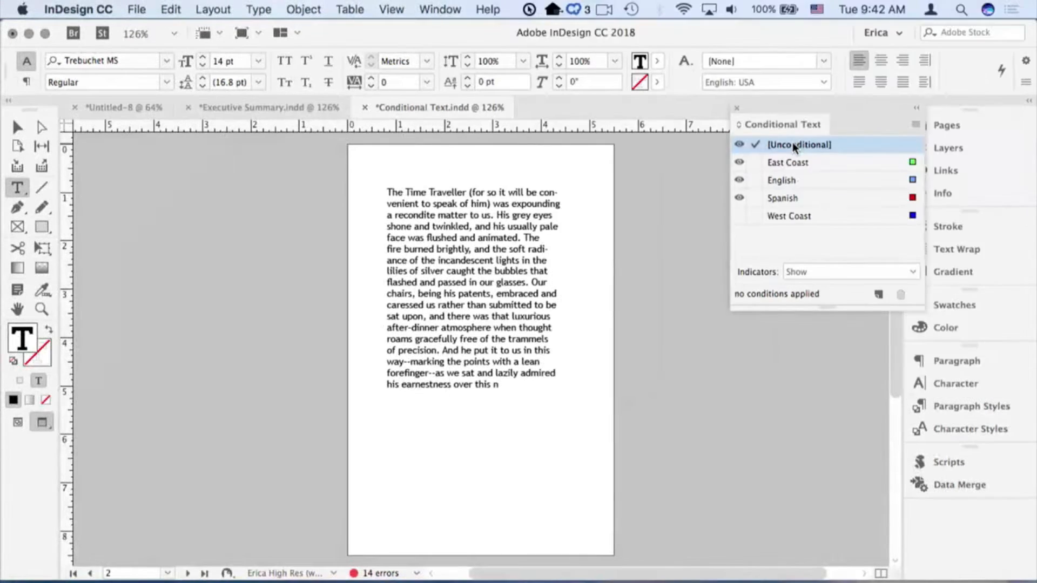
pyautogui.click(916, 125)
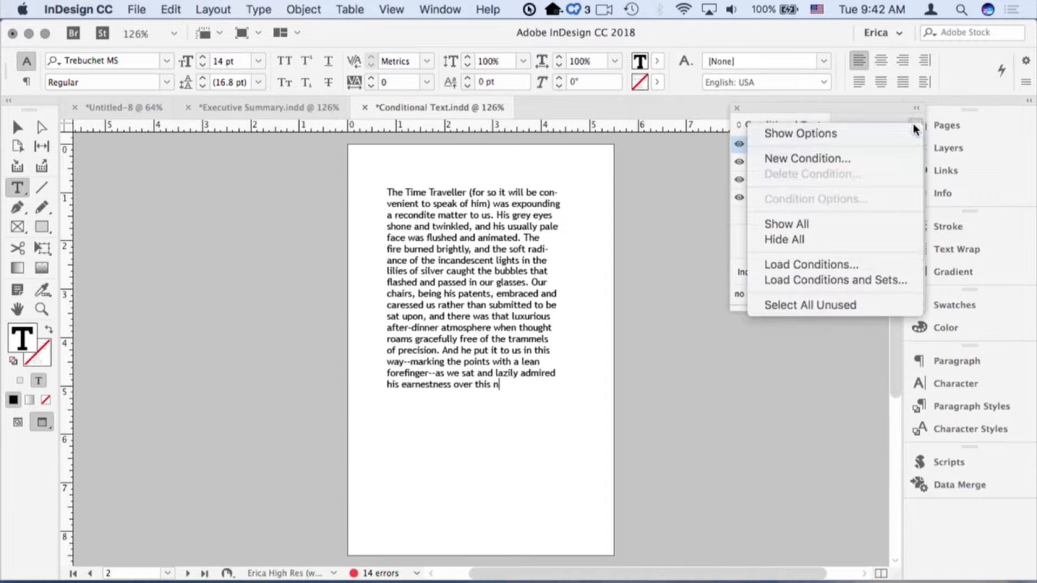
pyautogui.click(807, 158)
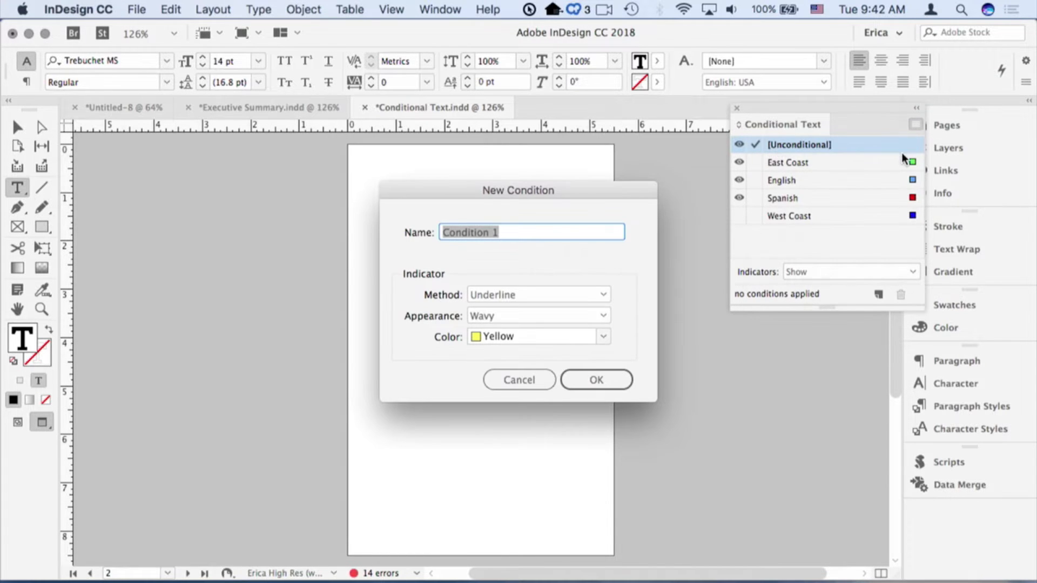
pyautogui.click(595, 379)
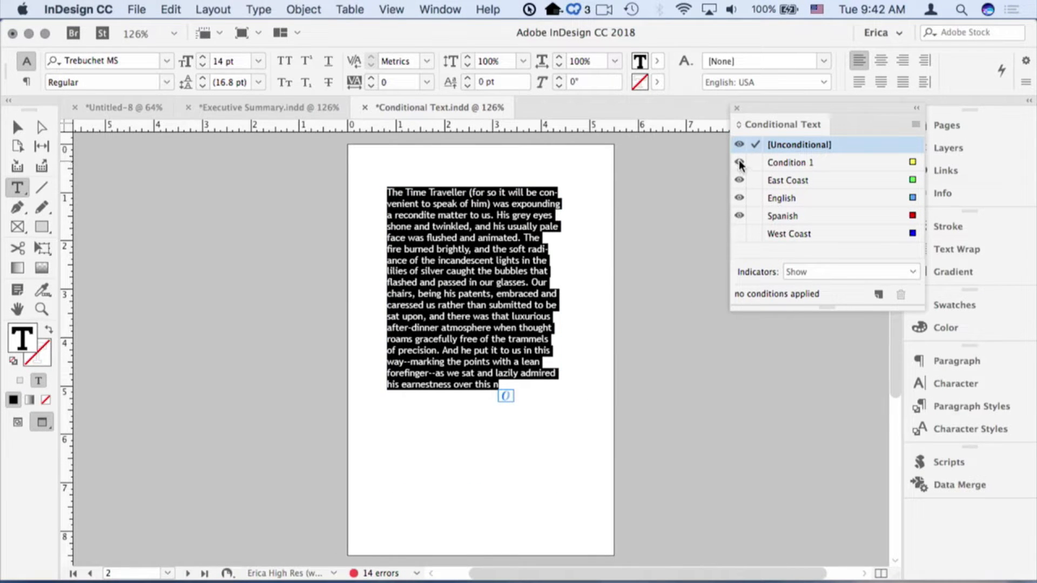
# Step: Hide Condition 1 and accept the warning so the story begins with 'His grey eyes'
pyautogui.click(789, 162)
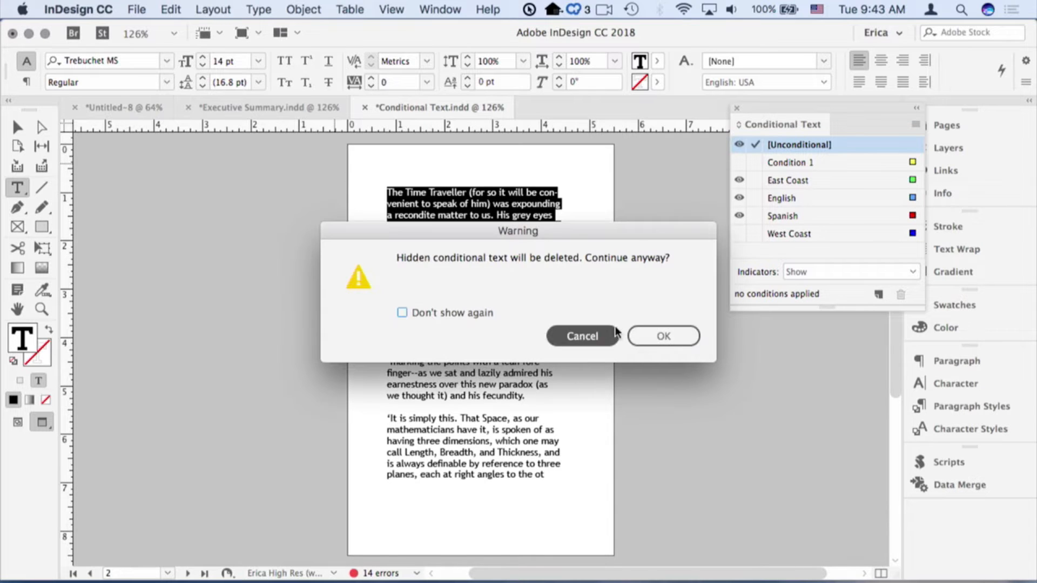
pyautogui.click(662, 336)
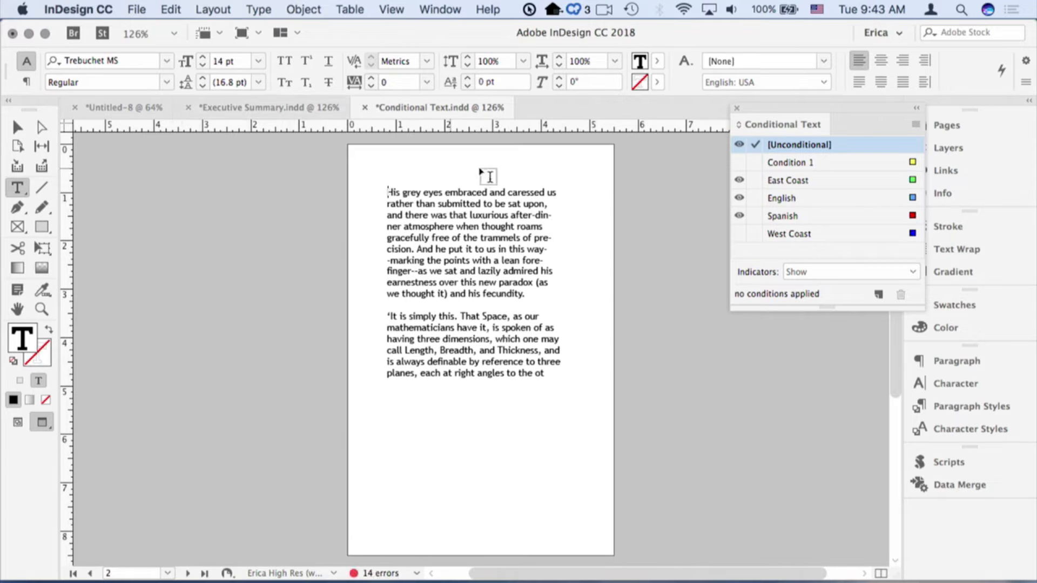
# Step: Create a magenta Condition 2, tag the selected story text with it, toggle Condition 1, and start navigating back to page 1
pyautogui.click(918, 125)
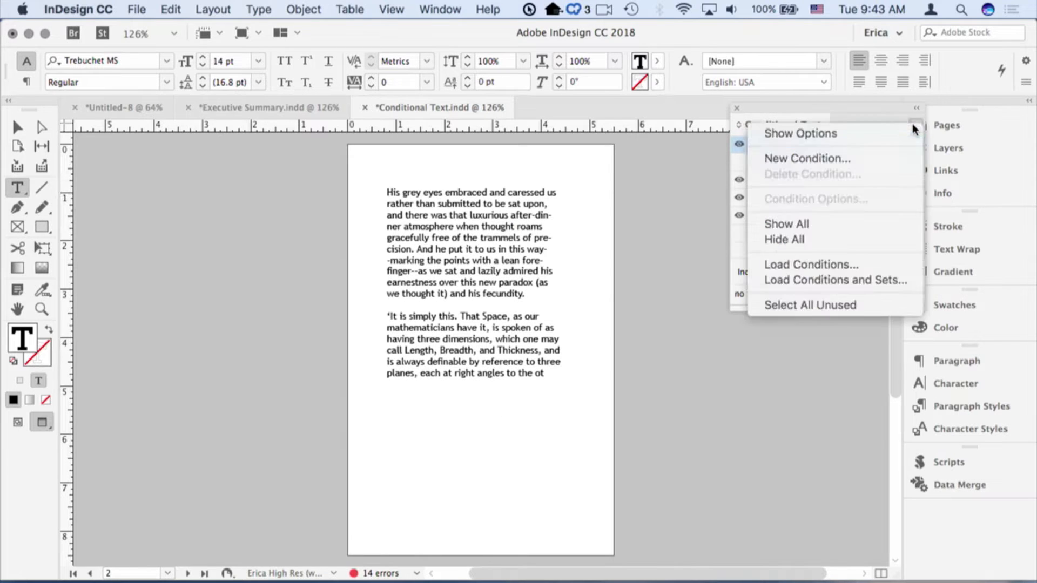
pyautogui.click(806, 158)
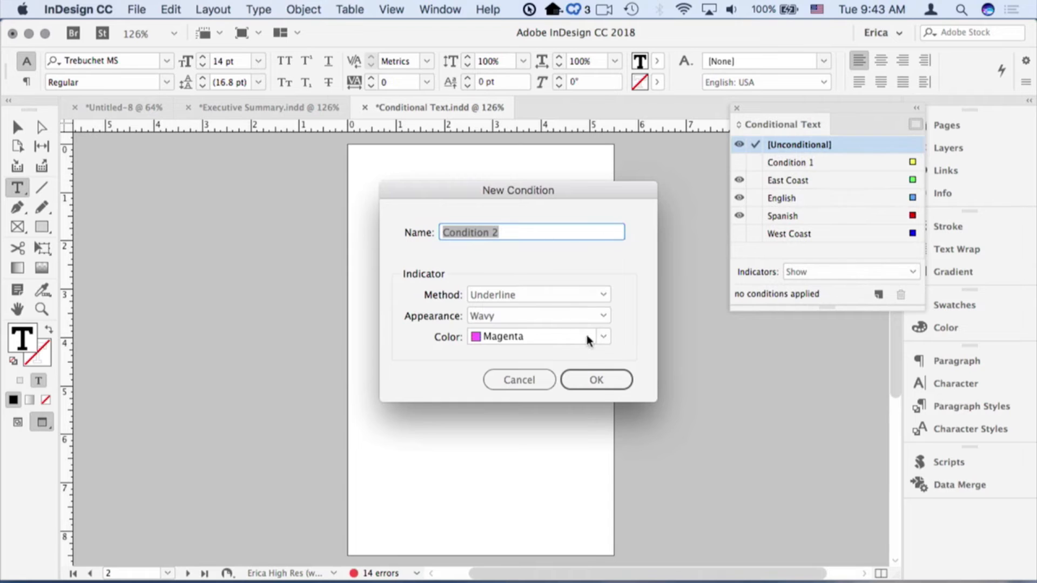
pyautogui.click(594, 379)
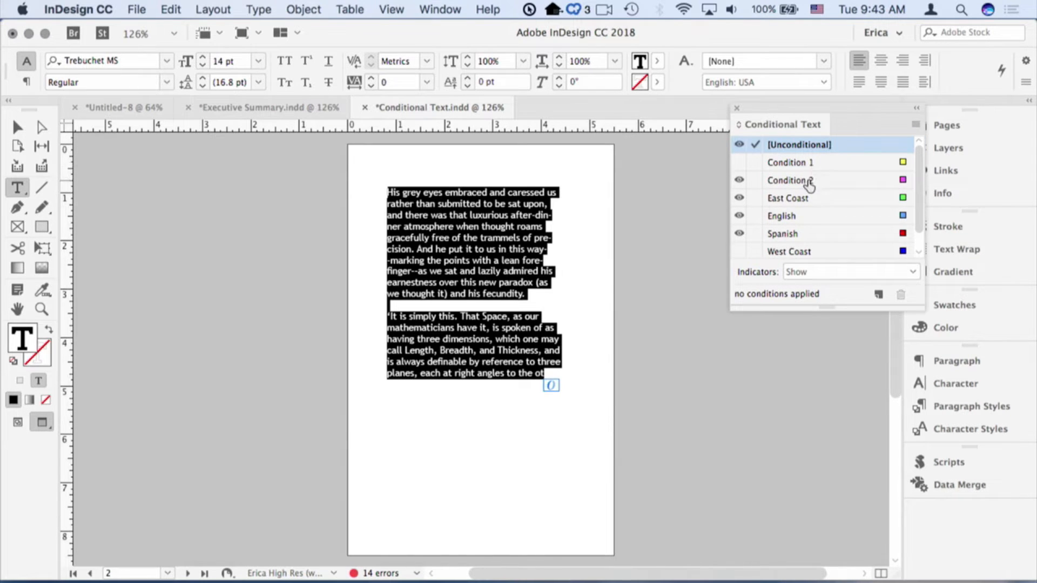
pyautogui.click(791, 180)
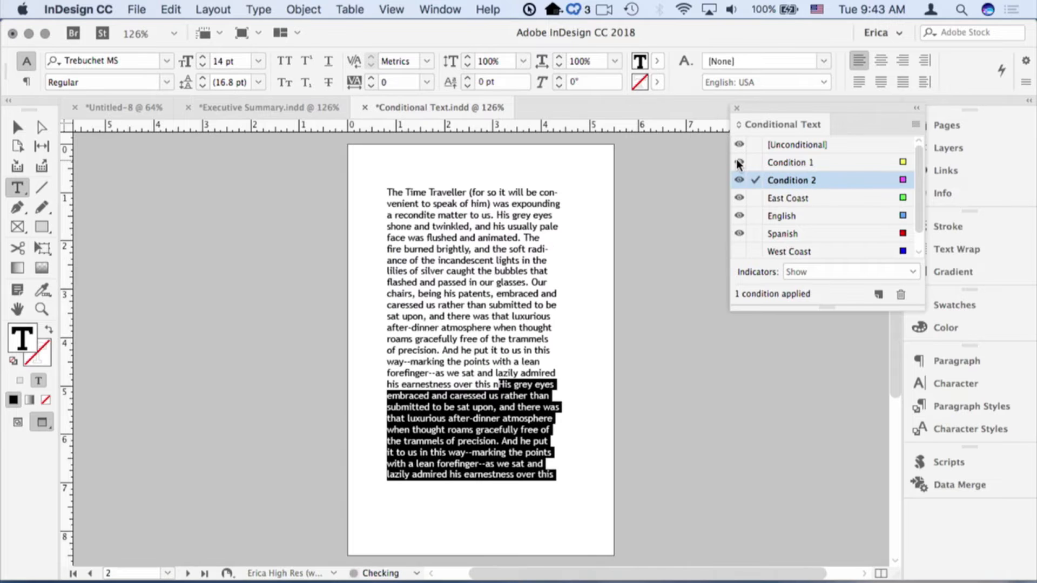
pyautogui.click(739, 163)
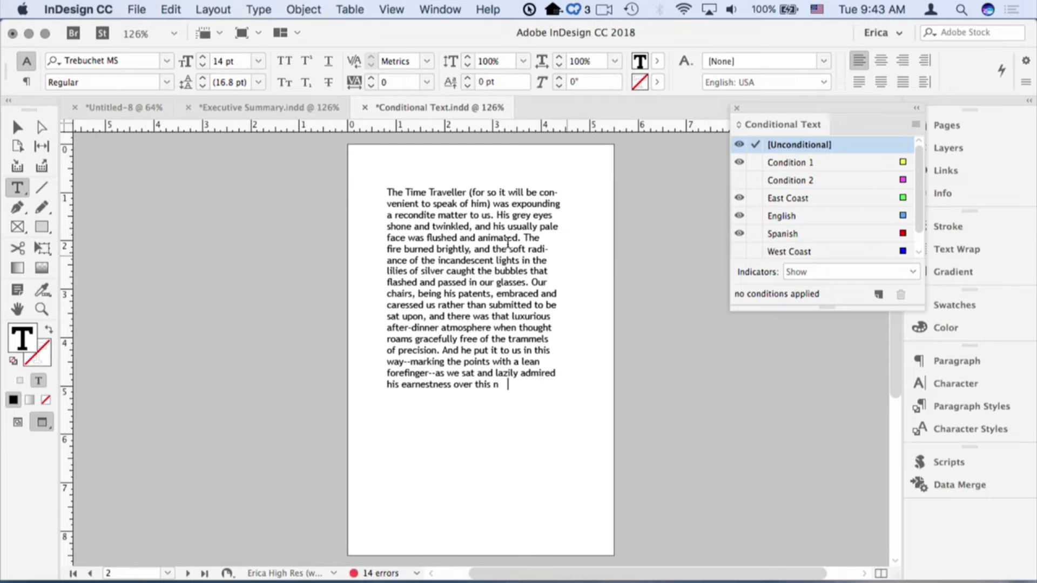
pyautogui.click(91, 574)
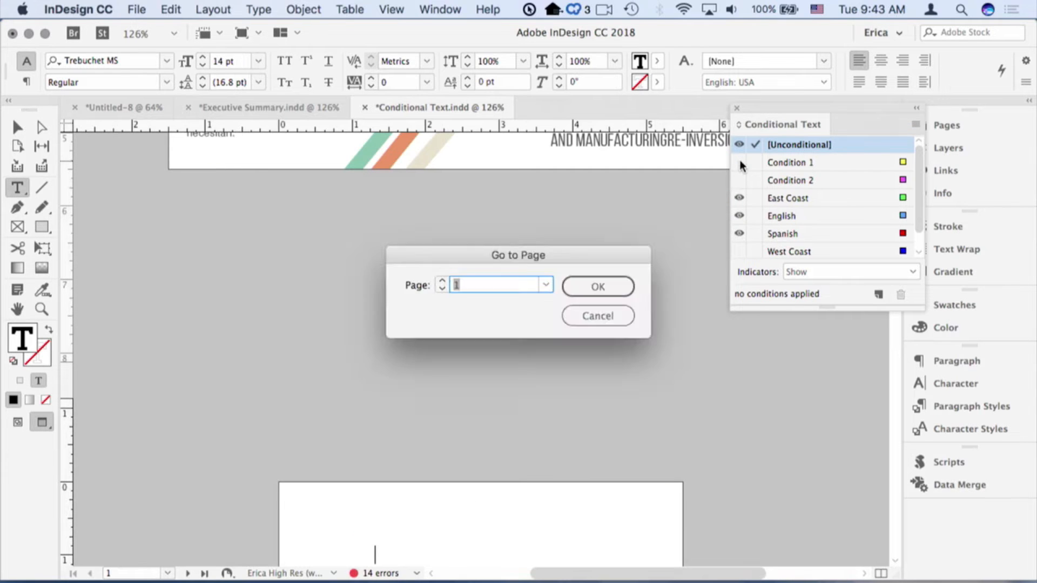
# Step: Jump to page 1 and toggle conditions so only Spanish and West Coast text shows (INVERSIONES, 64.3%)
pyautogui.click(597, 286)
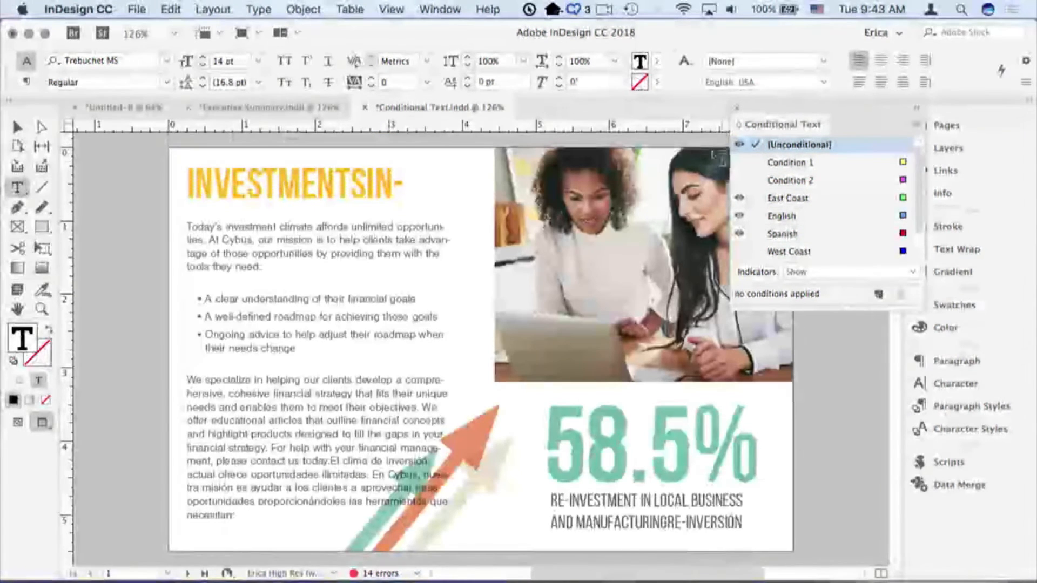
pyautogui.click(740, 234)
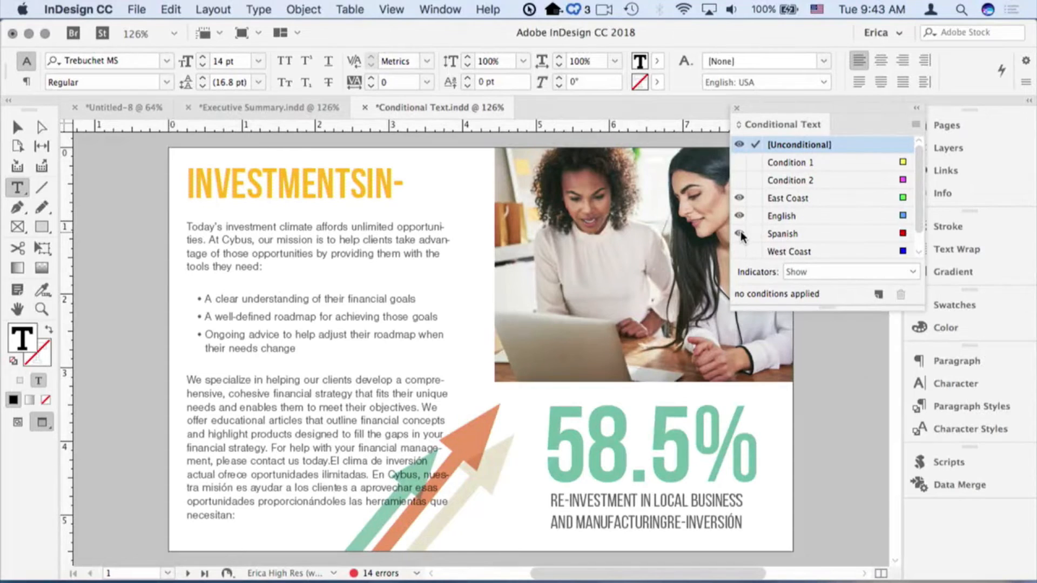
pyautogui.click(740, 233)
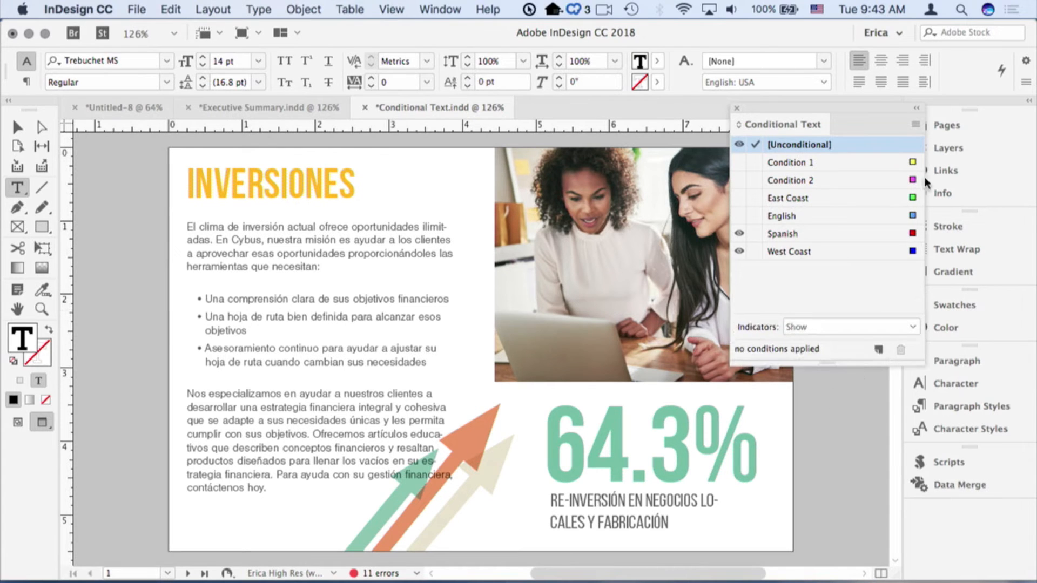
# Step: Show the panel options to reveal the Set dropdown listing English East+
pyautogui.click(915, 124)
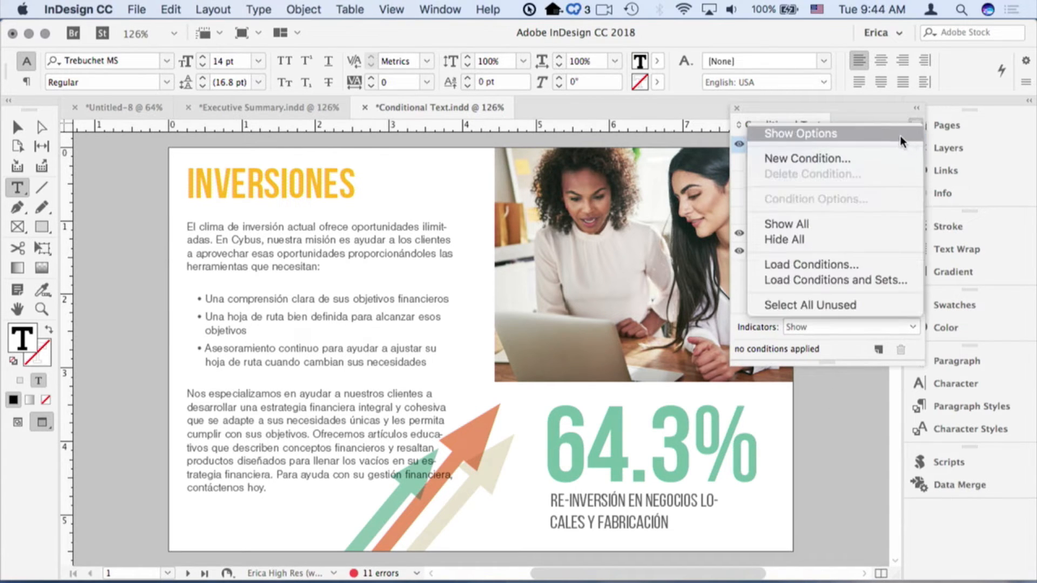
pyautogui.moveTo(909, 137)
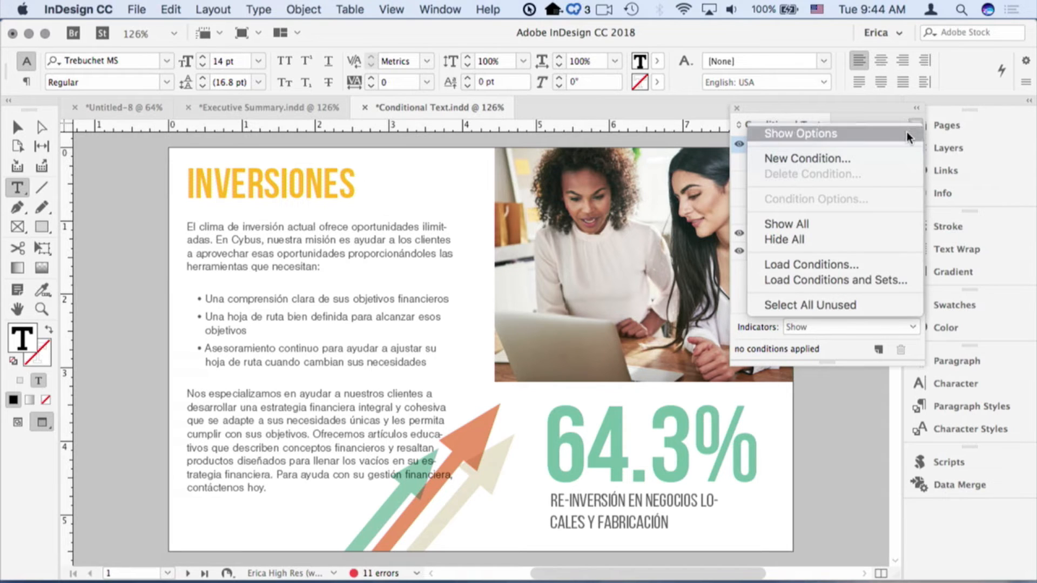
pyautogui.click(799, 133)
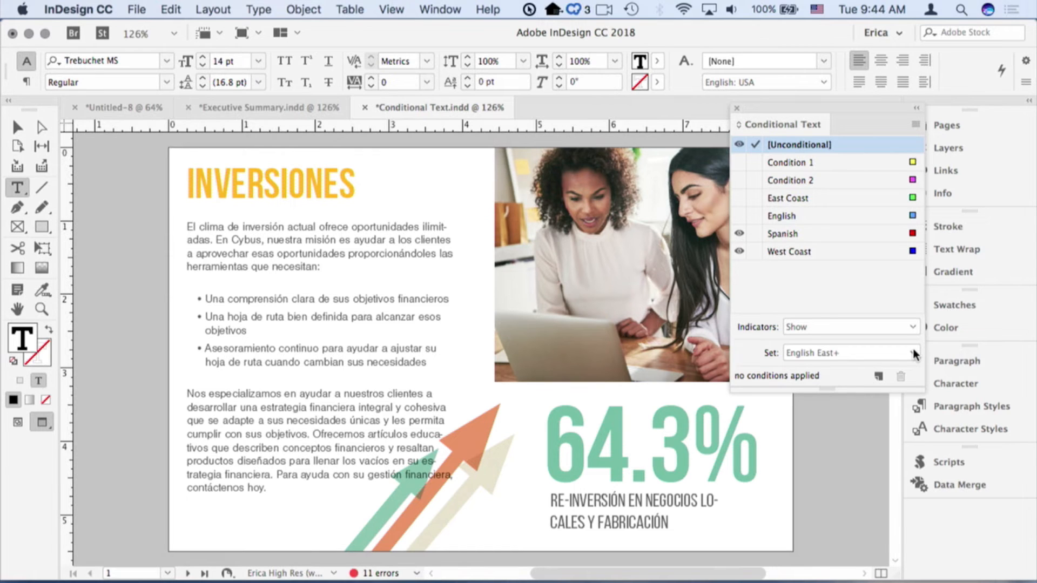
# Step: Switch the flyer through the English West, English East, Spanish West and Spanish East condition sets
pyautogui.click(915, 352)
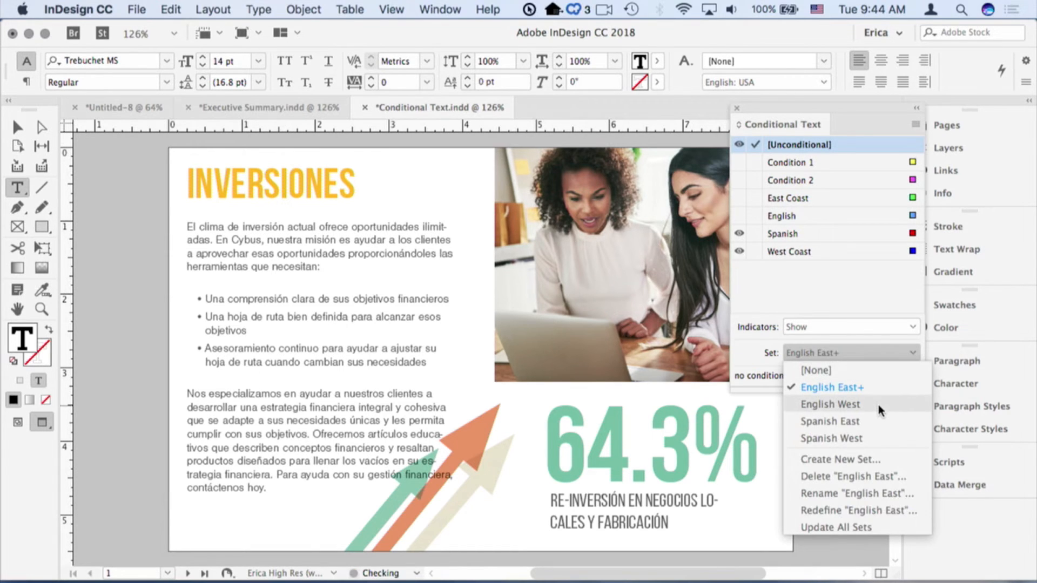
pyautogui.click(828, 404)
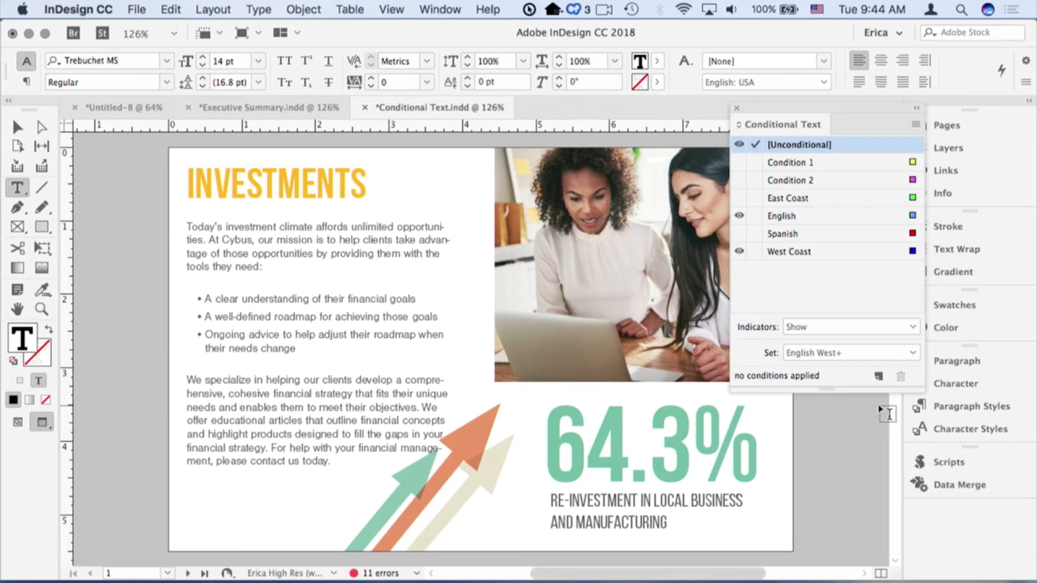
pyautogui.moveTo(888, 397)
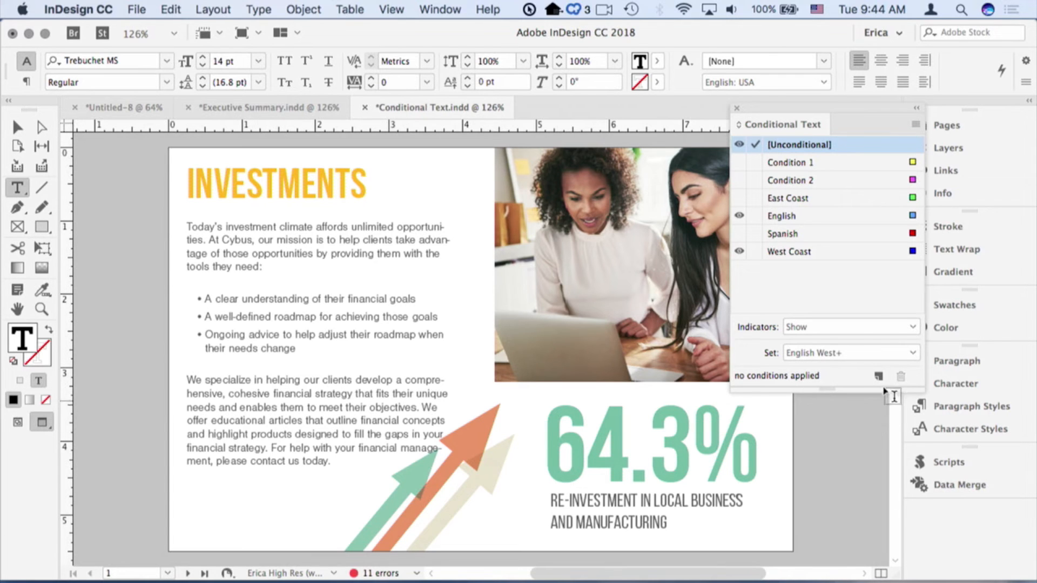
pyautogui.click(851, 352)
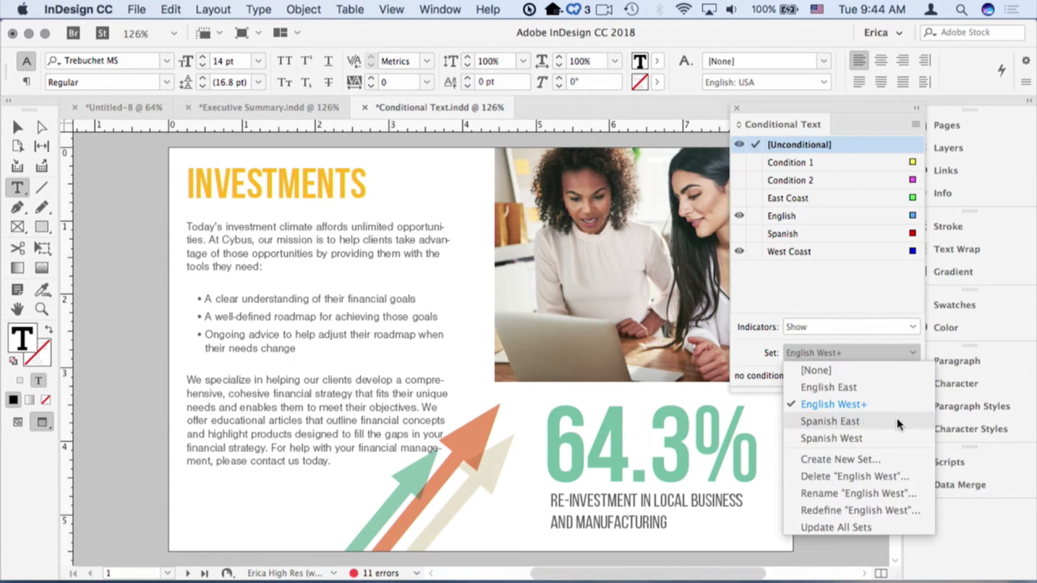
pyautogui.click(827, 387)
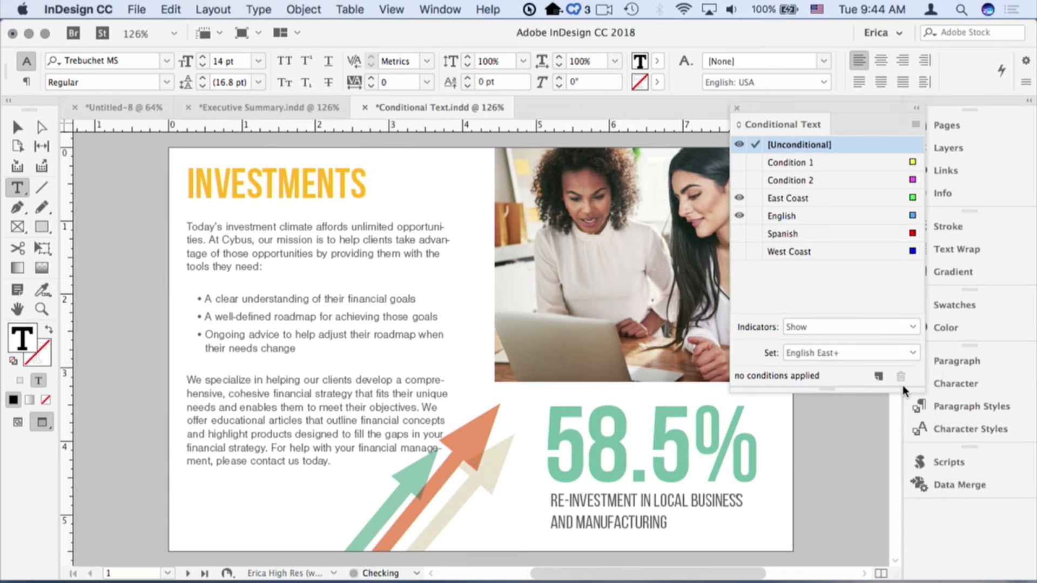
pyautogui.click(850, 352)
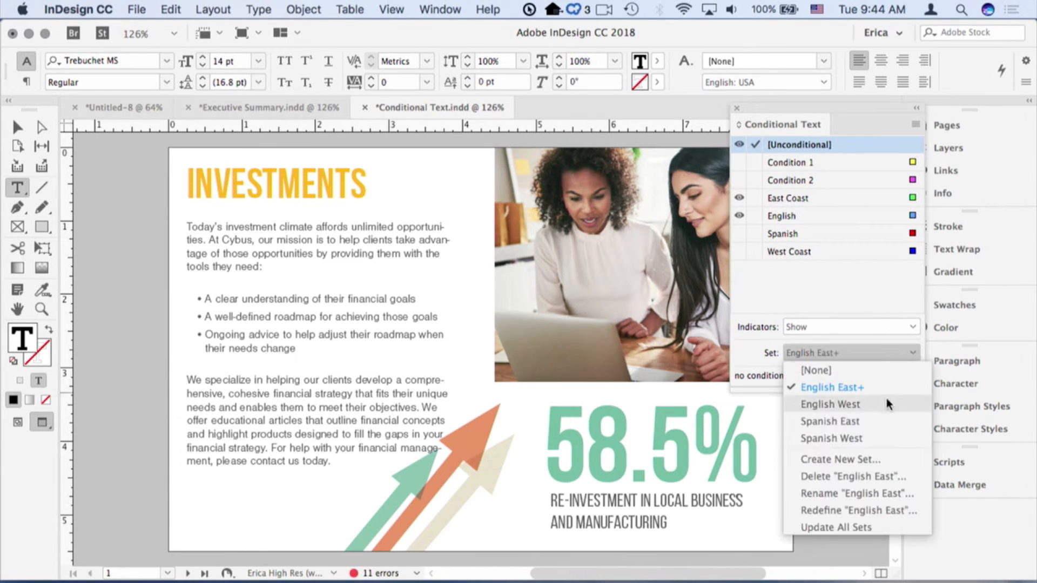
pyautogui.click(832, 438)
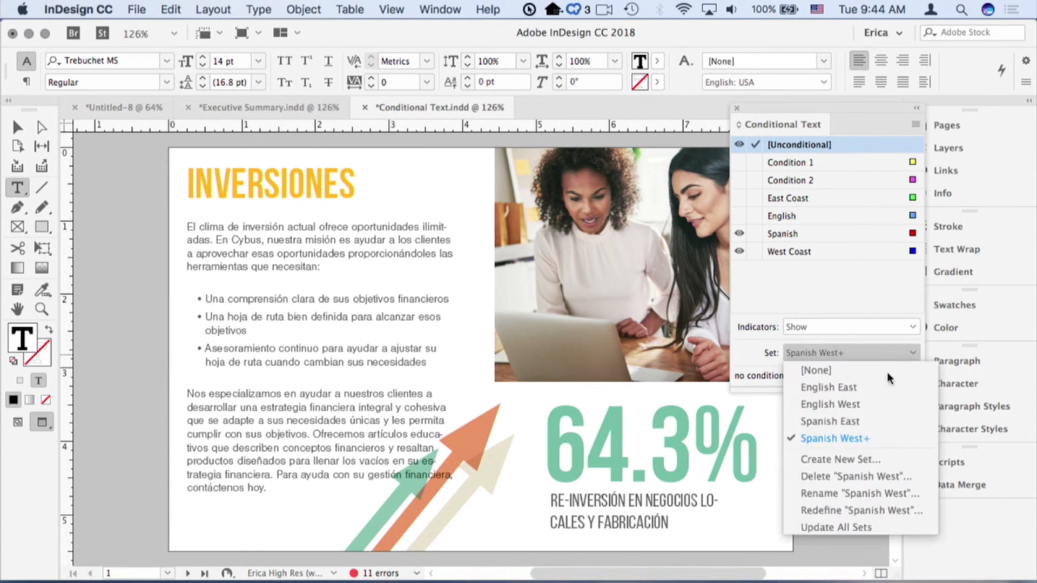
pyautogui.click(828, 421)
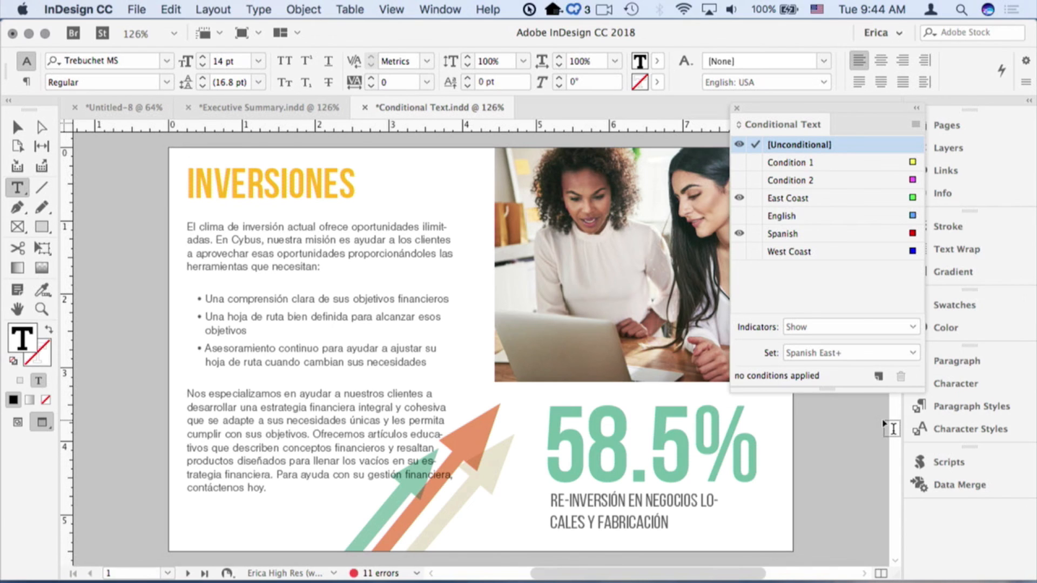
pyautogui.moveTo(999, 406)
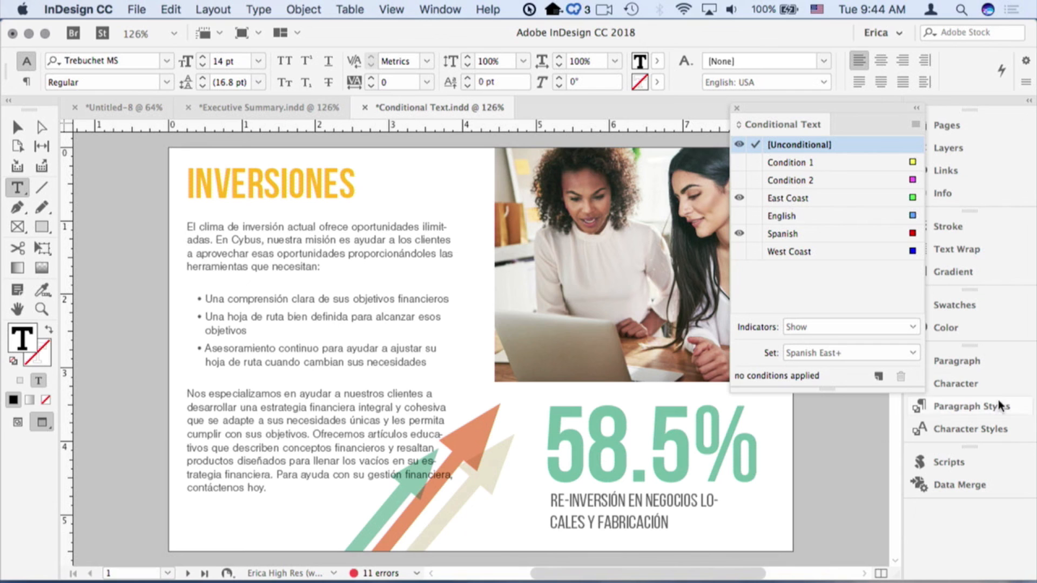